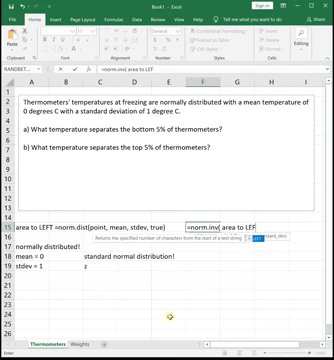
# - Type the note 'point = norm.inv( area to LEFT, mean, stdev)' into F15
pyautogui.write(', mean, stdev)')
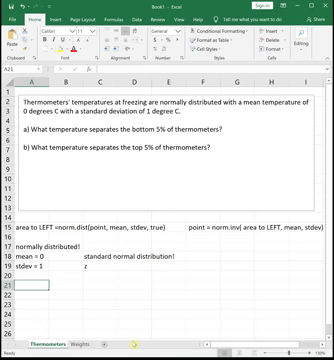
# - Enter =NORM.INV(0.05, 0, 1) in A21, returning -1.64485 for the bottom 5%
pyautogui.write('=norm.in')
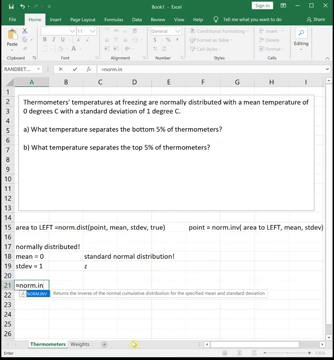
pyautogui.write('(')
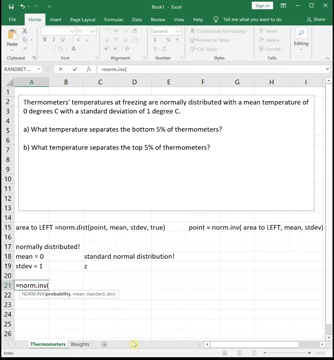
pyautogui.write('0.05,')
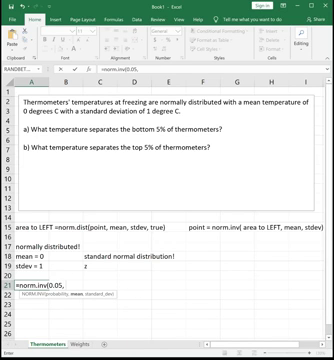
pyautogui.write('0, 1')
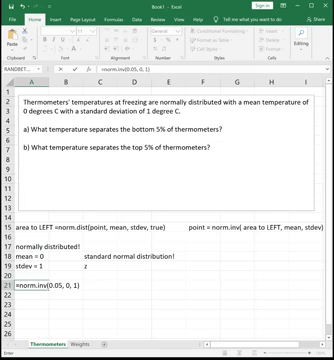
pyautogui.press('Return')
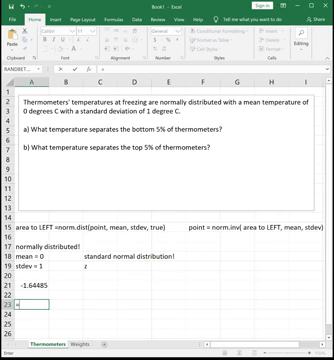
# - Enter =NORM.INV(0.95, 0, 1) in A23 for the top 5% cutoff
pyautogui.write('=norm.in')
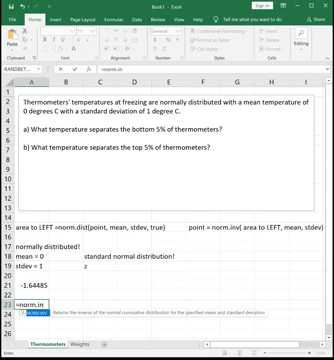
pyautogui.write('0.95, 0')
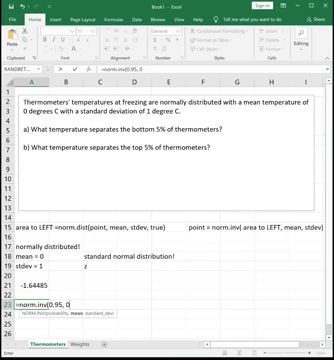
pyautogui.write(', 1')
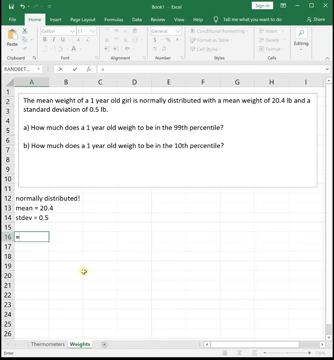
# - Enter =NORM.INV(0.99, 20.4, 0.5) in A16, giving 21.56317 lb
pyautogui.write('=norm.inv(')
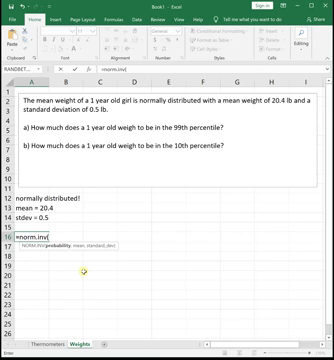
pyautogui.write('0.99,')
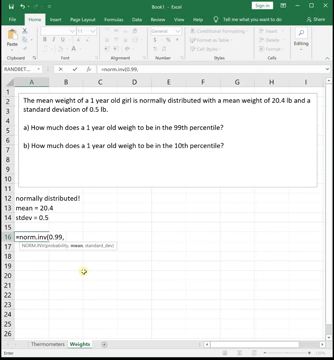
pyautogui.write('20.4,')
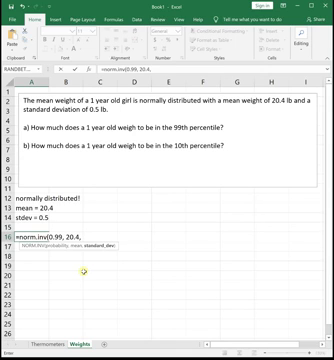
pyautogui.write('0.5)')
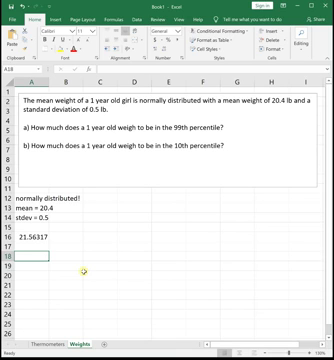
# - Start typing =NORM.INV(0.10, 20.4, 0.5) in A18 for the 10th percentile
pyautogui.write('=norm.inv(')
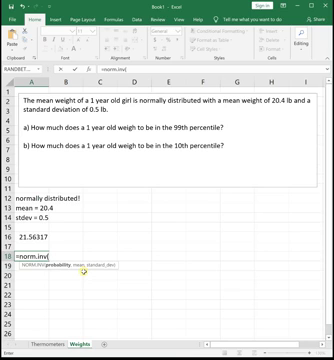
pyautogui.write('0.10,')
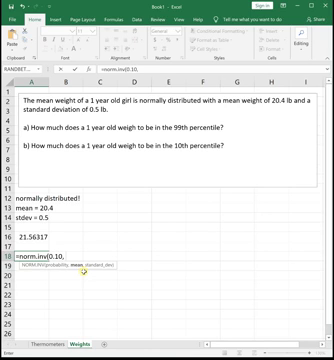
pyautogui.write('20.4, 0.')
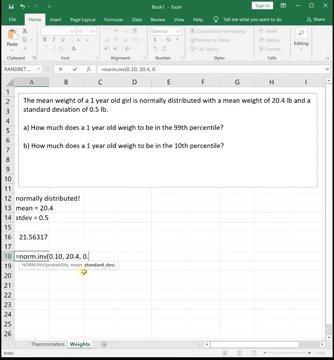